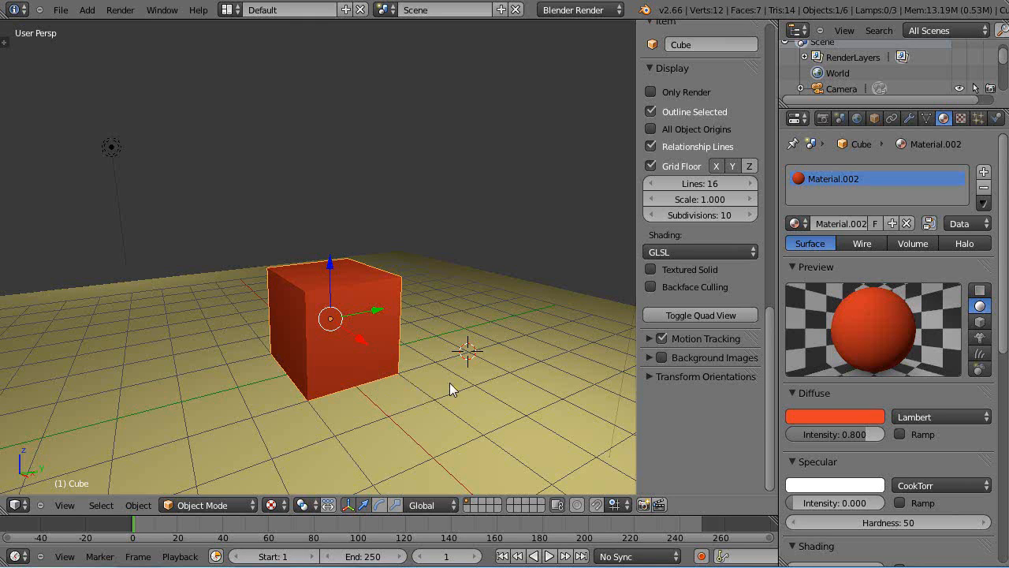
mouse_move(448, 378)
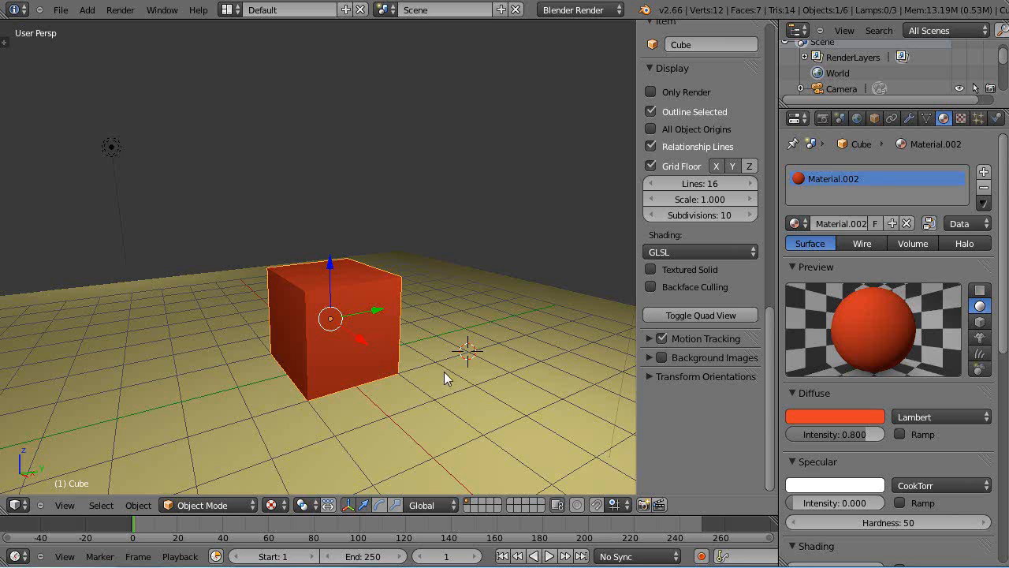
mouse_move(391, 337)
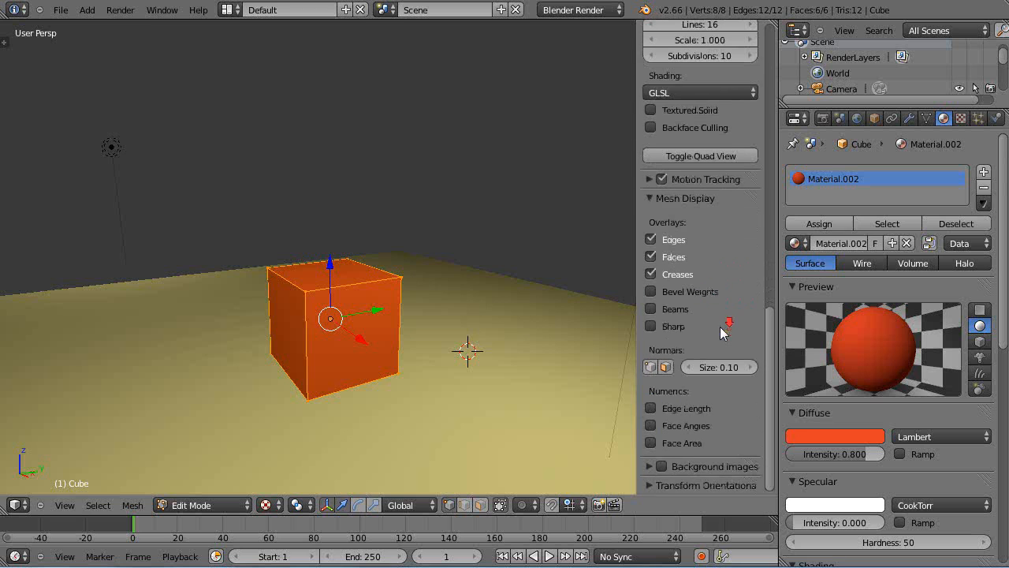
Step: Enable Edge Length so every cube edge shows a length readout of 2
left_click(649, 408)
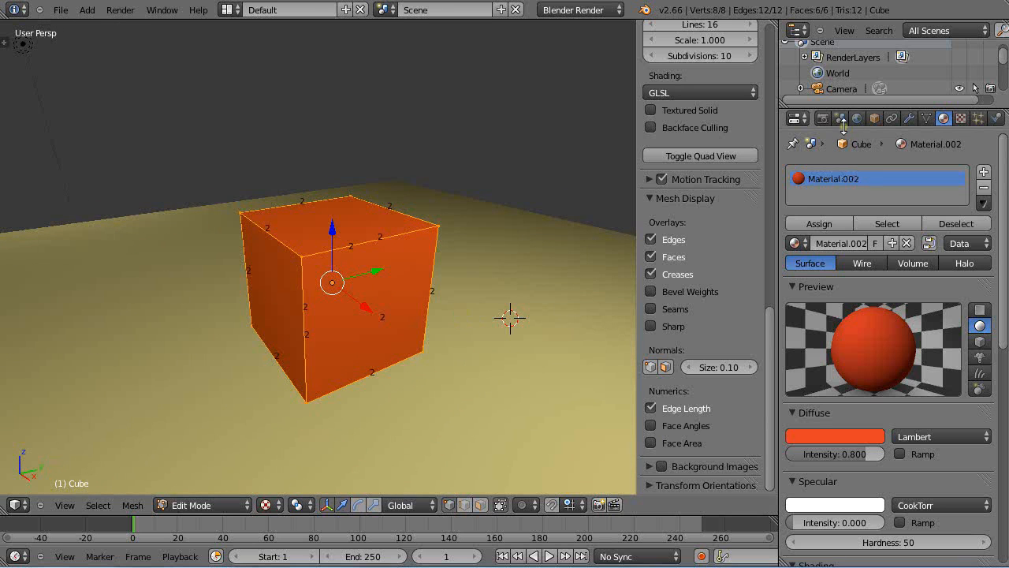
Step: Switch to the Scene properties and enable Face Angles, showing 90.000 degrees between faces
left_click(839, 118)
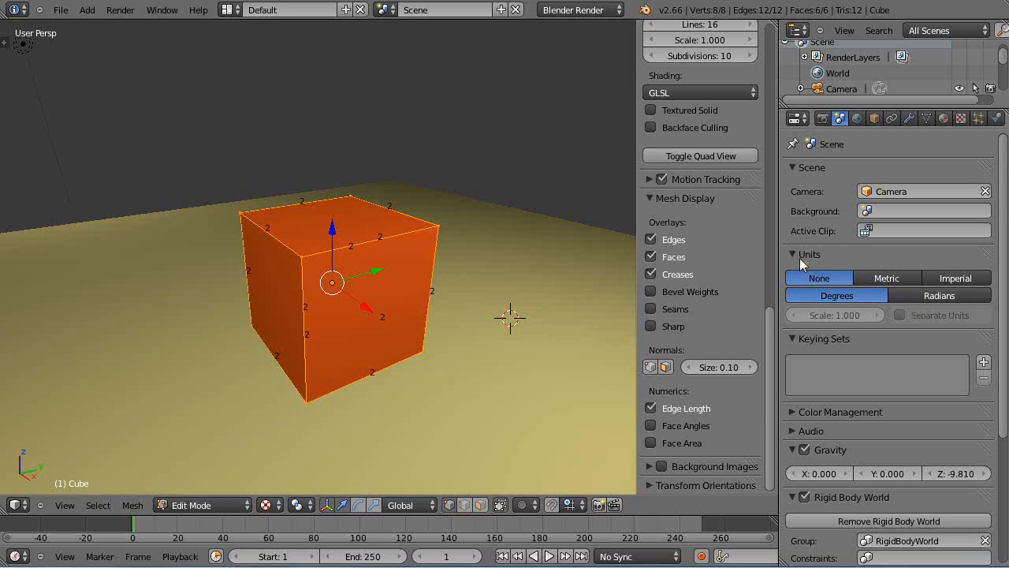
mouse_move(830, 303)
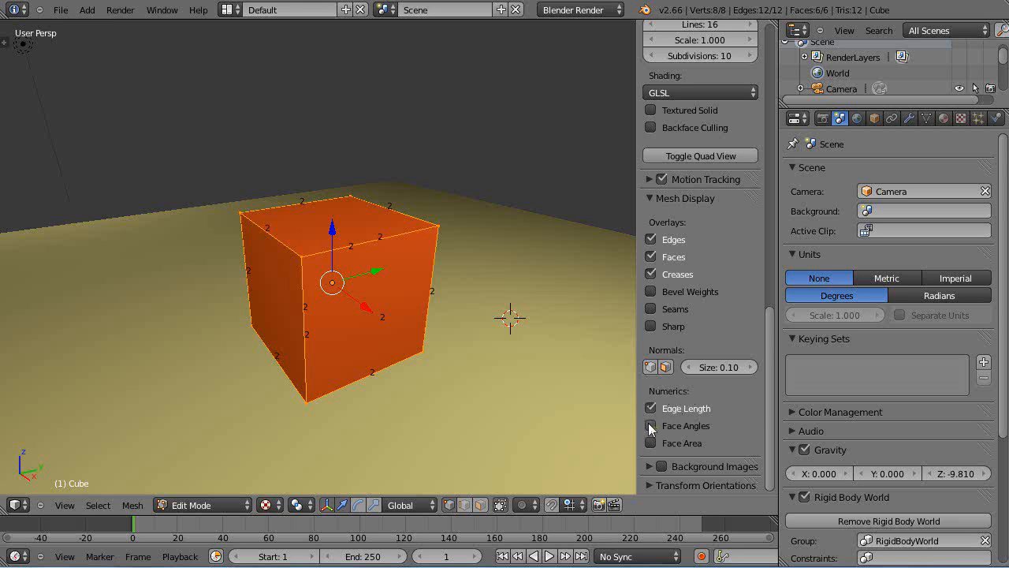
left_click(649, 426)
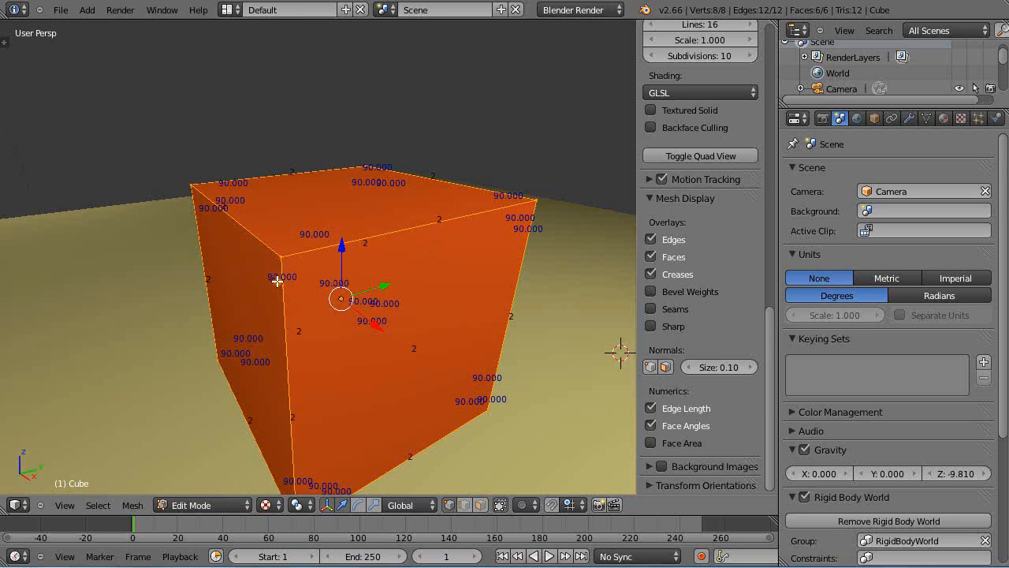
mouse_move(360, 261)
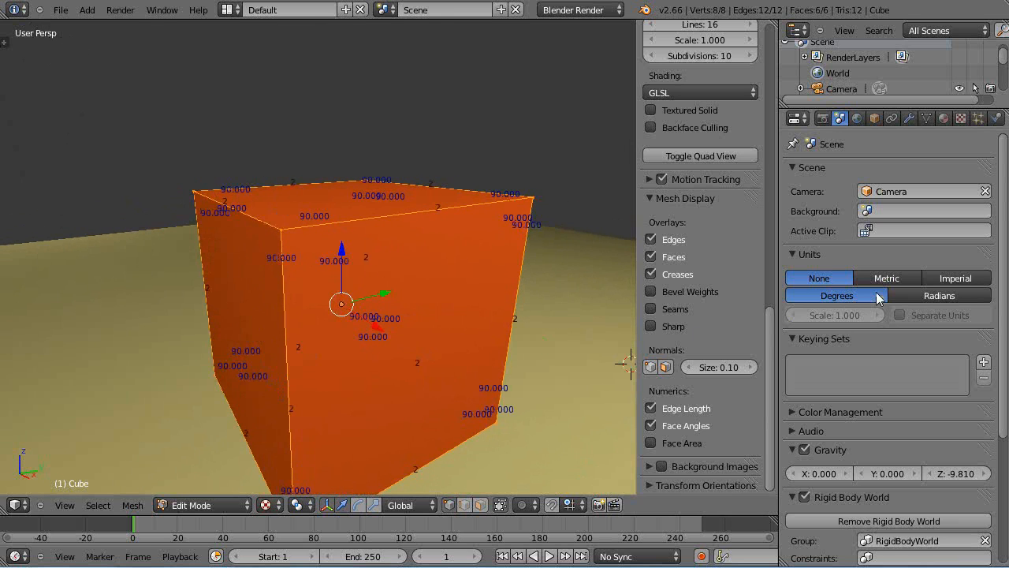
mouse_move(886, 289)
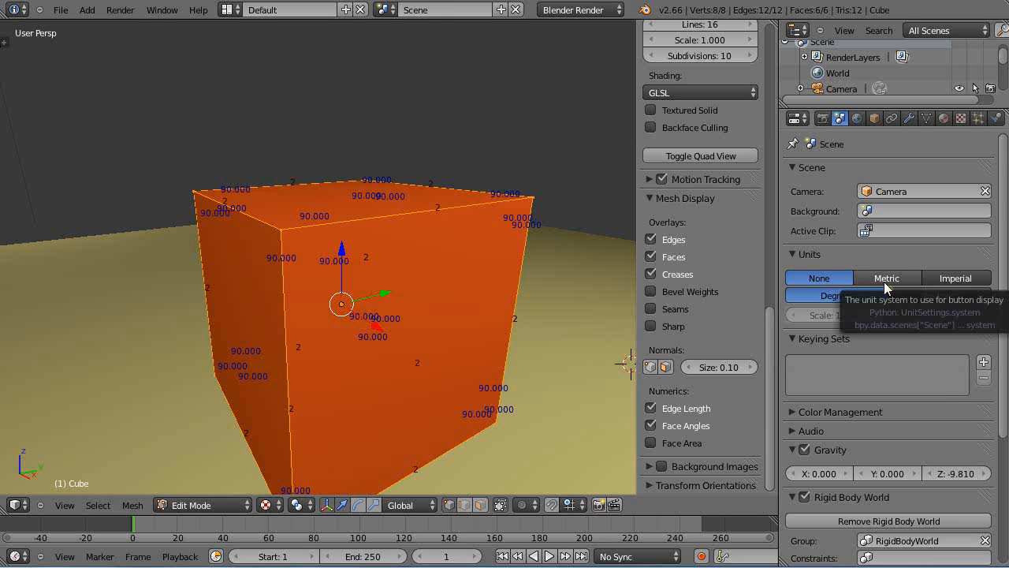
mouse_move(891, 284)
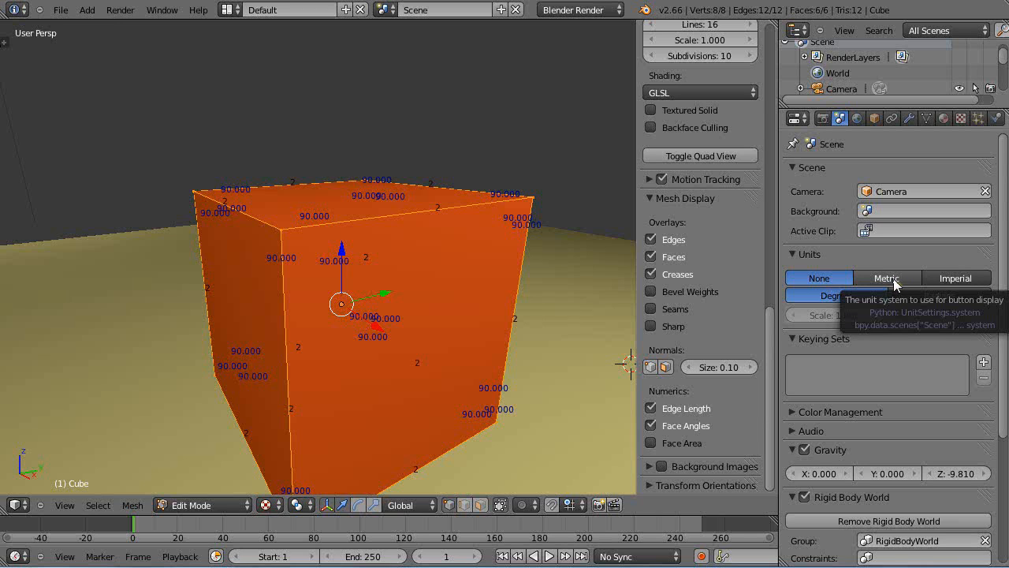
Step: Set scene units to Metric with Radians, so edges read 2m and angles 1.571
left_click(886, 277)
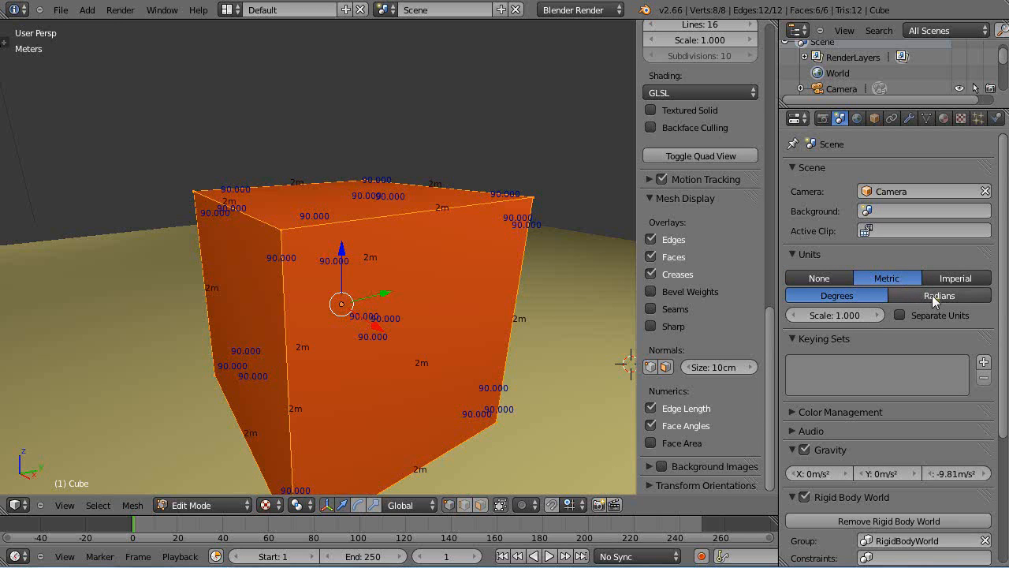
left_click(940, 295)
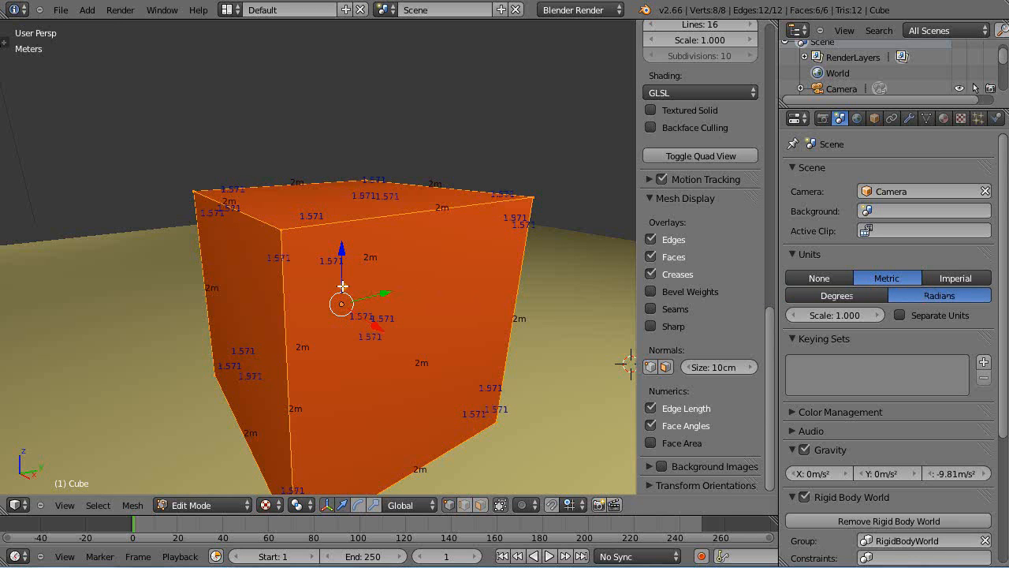
mouse_move(309, 230)
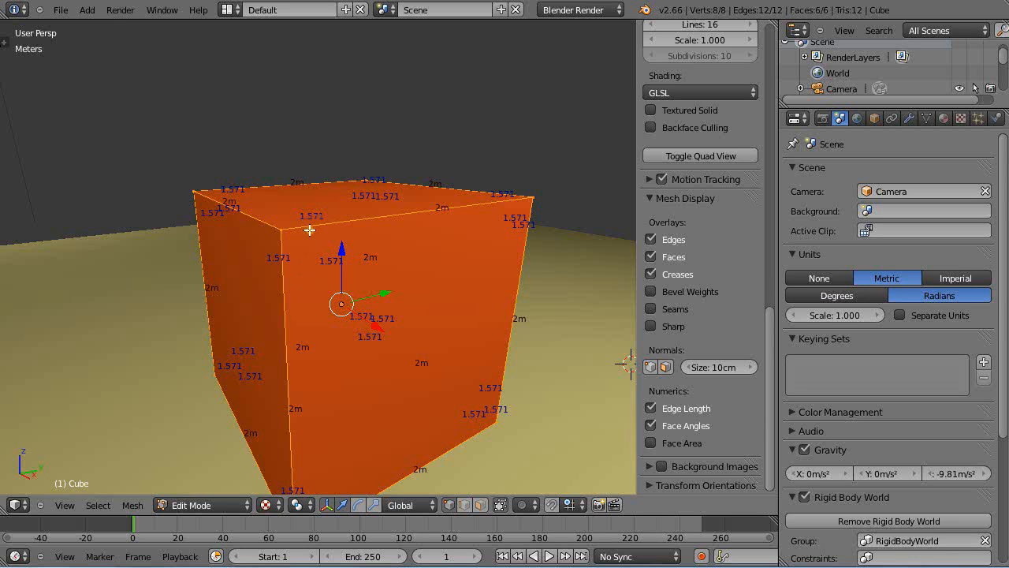
mouse_move(271, 250)
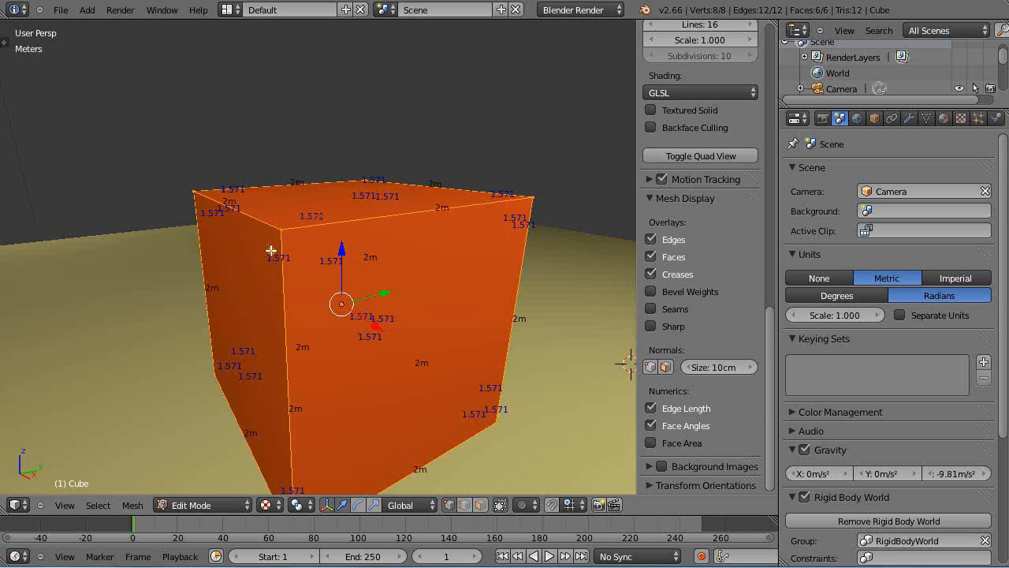
mouse_move(287, 240)
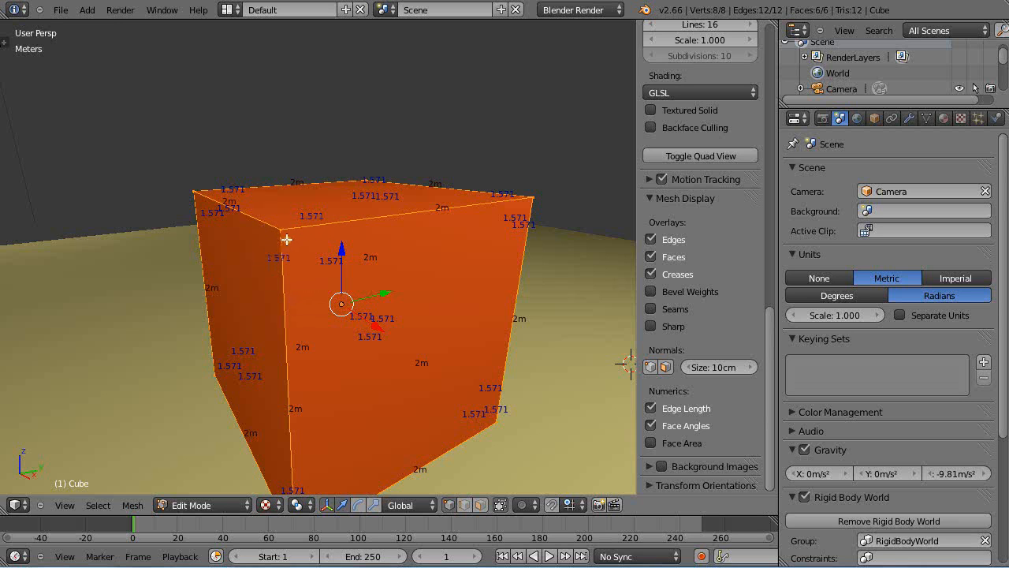
mouse_move(427, 237)
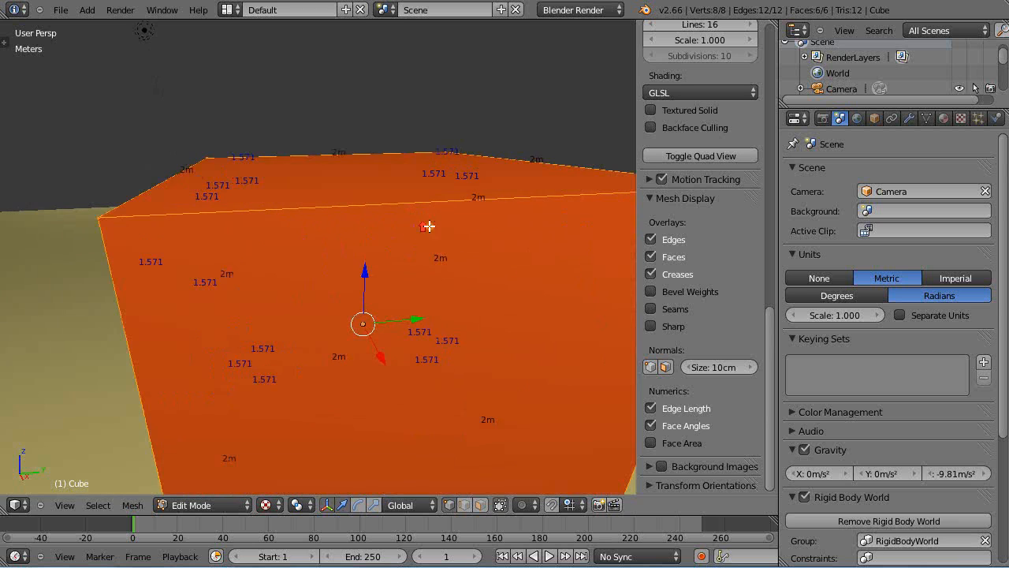
Step: Adjust the view to bring the whole cube with its 2m and 1.571 readouts back into frame
left_click_drag(429, 227, 395, 233)
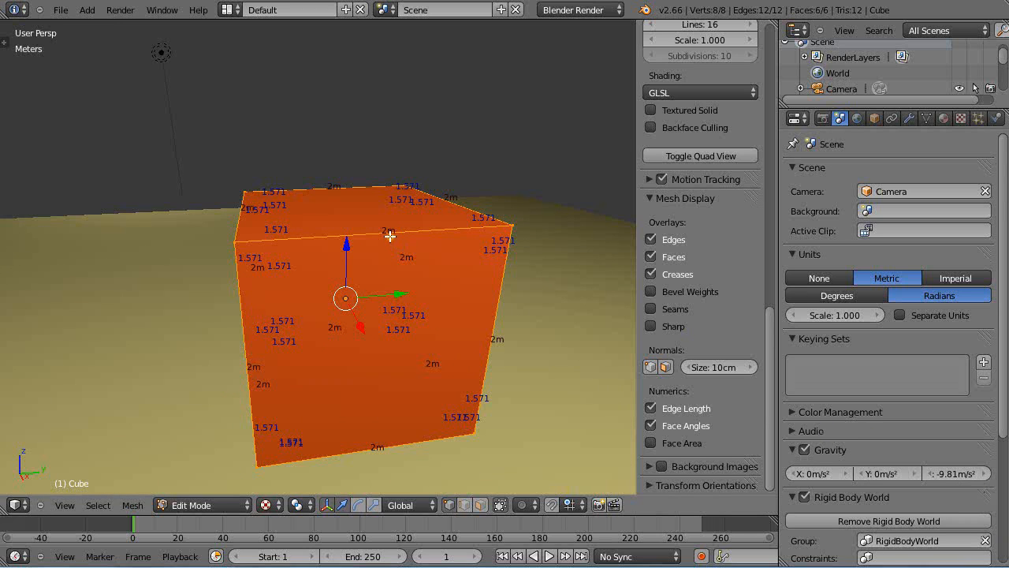
mouse_move(414, 259)
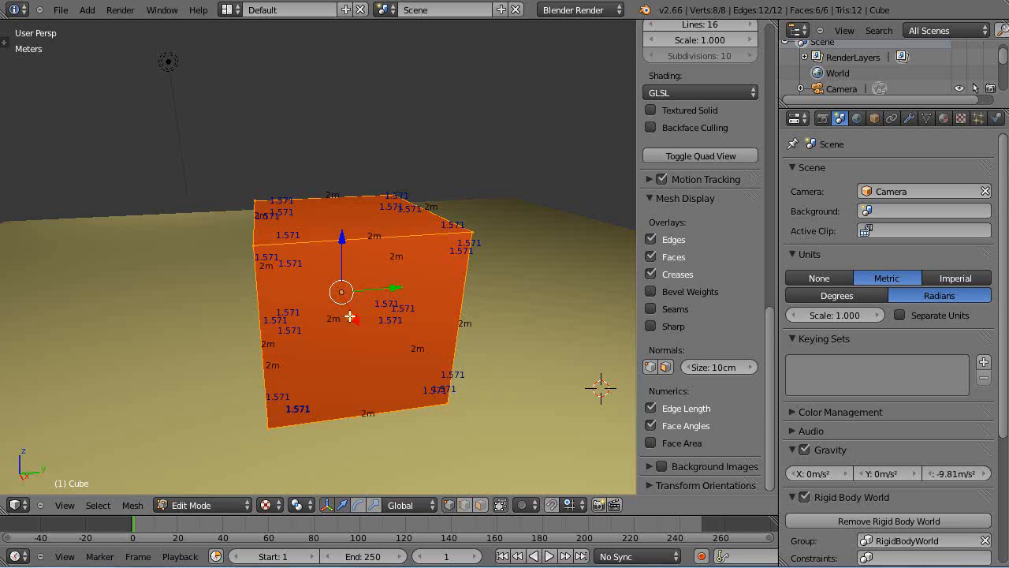
mouse_move(356, 316)
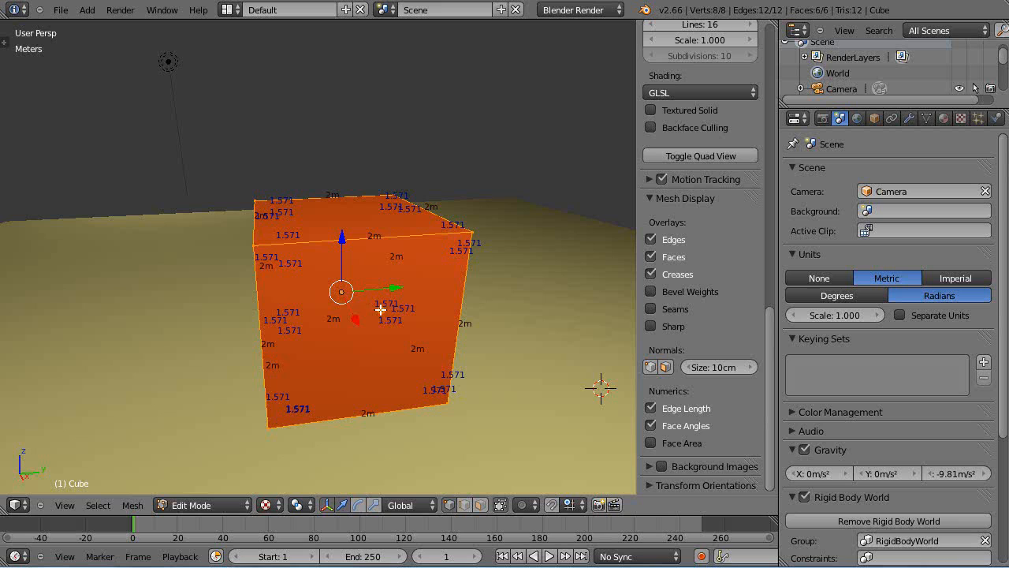
mouse_move(517, 276)
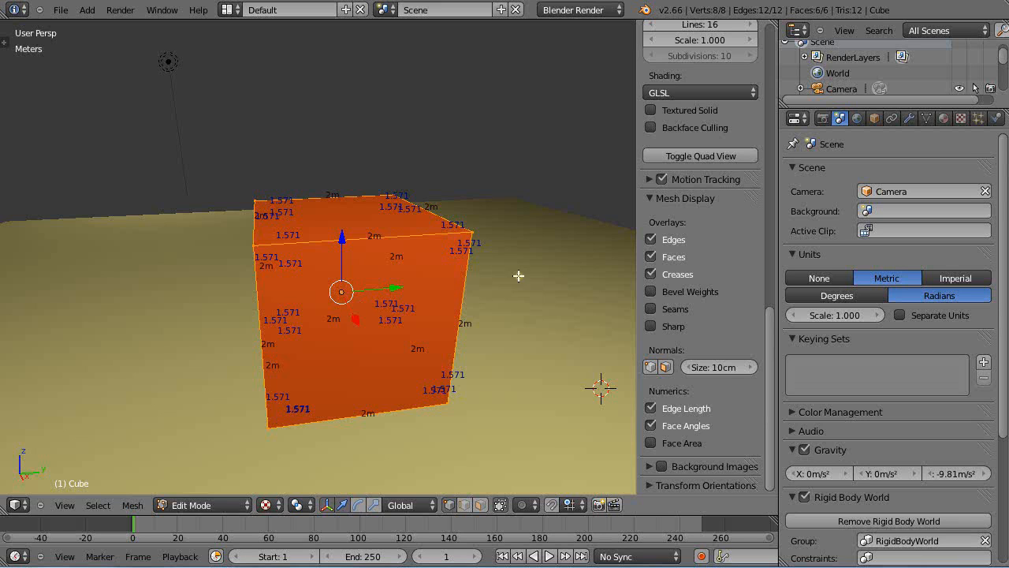
mouse_move(454, 274)
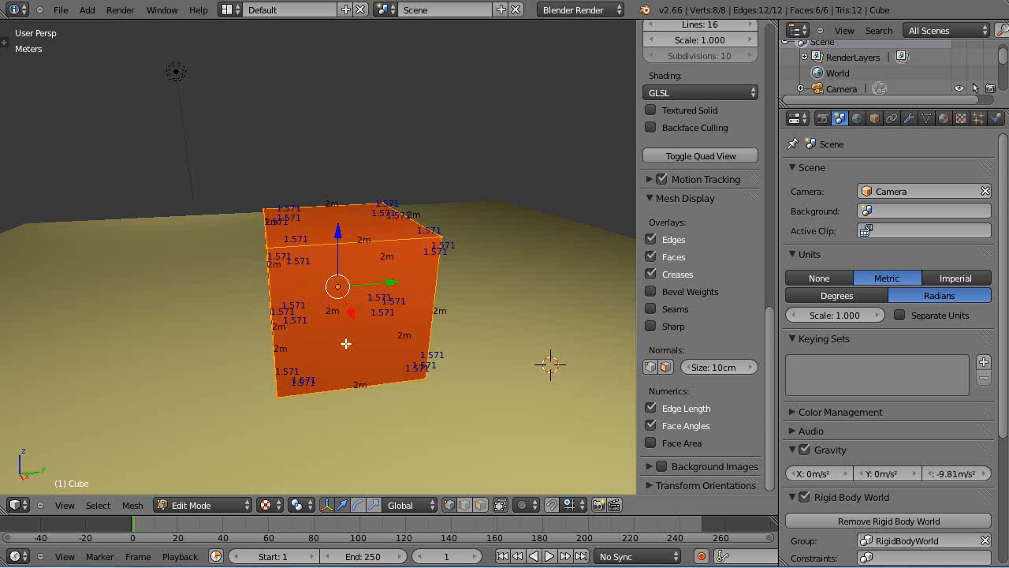
mouse_move(383, 333)
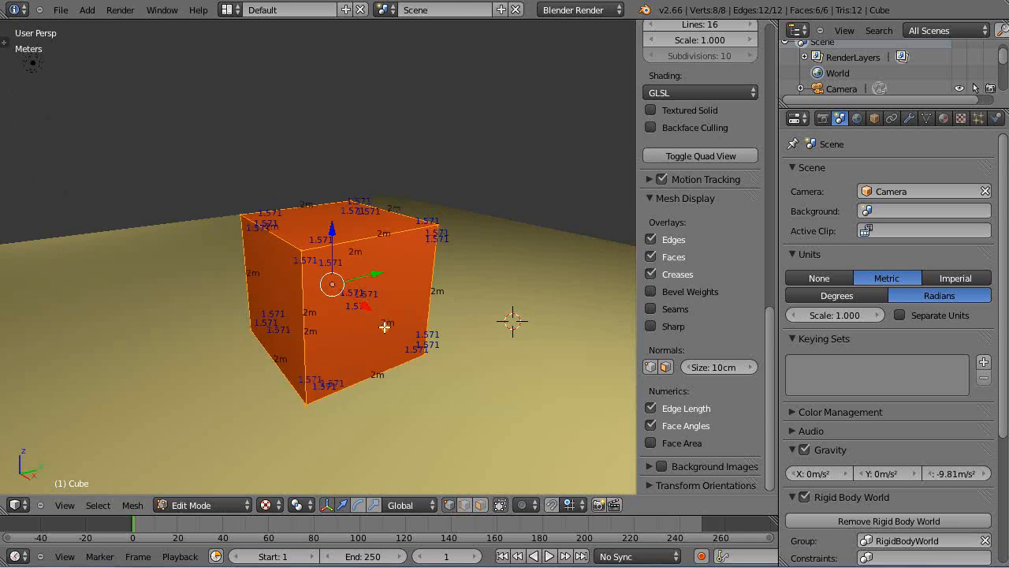
mouse_move(388, 235)
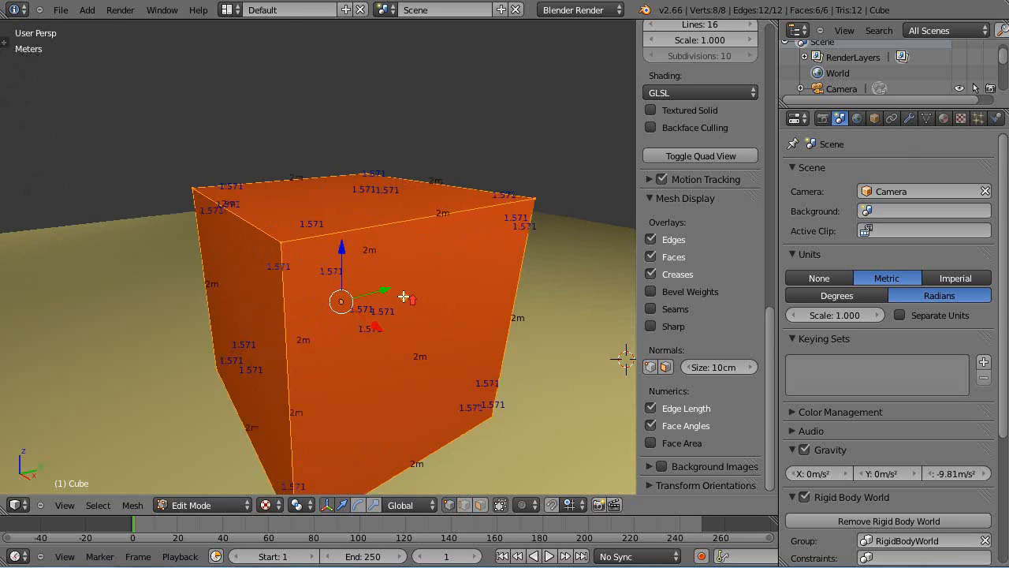
mouse_move(454, 319)
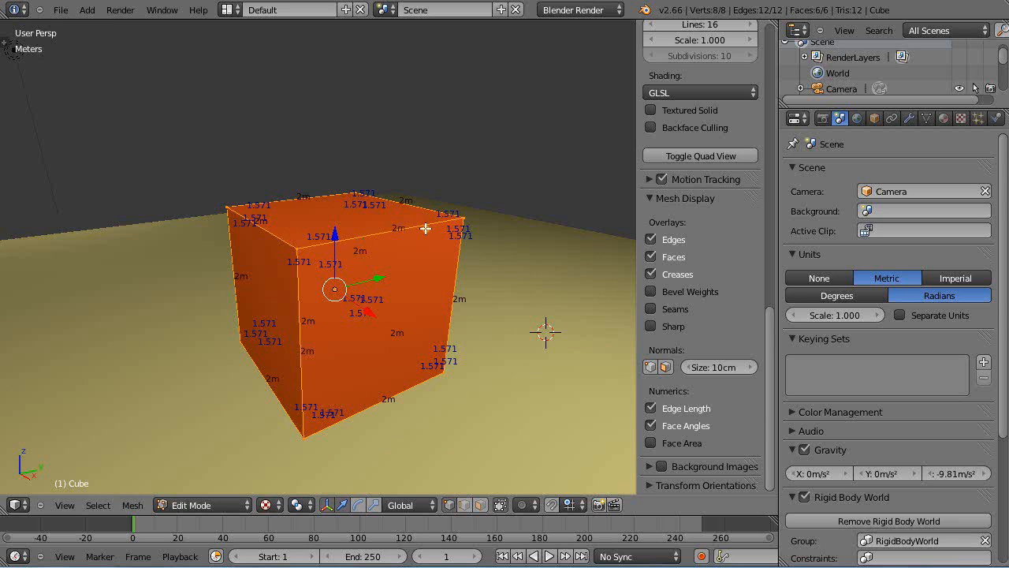
mouse_move(422, 252)
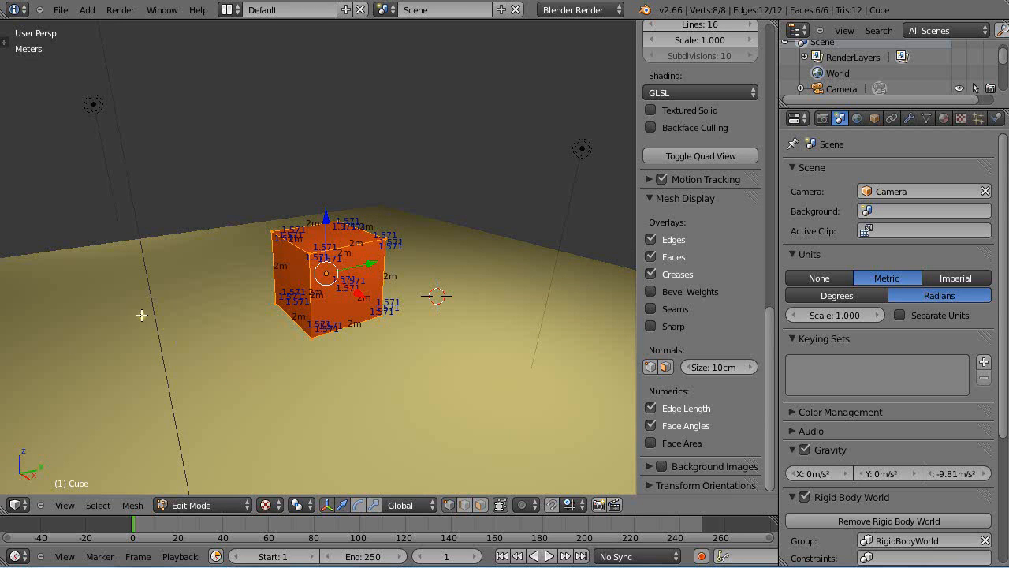
mouse_move(387, 418)
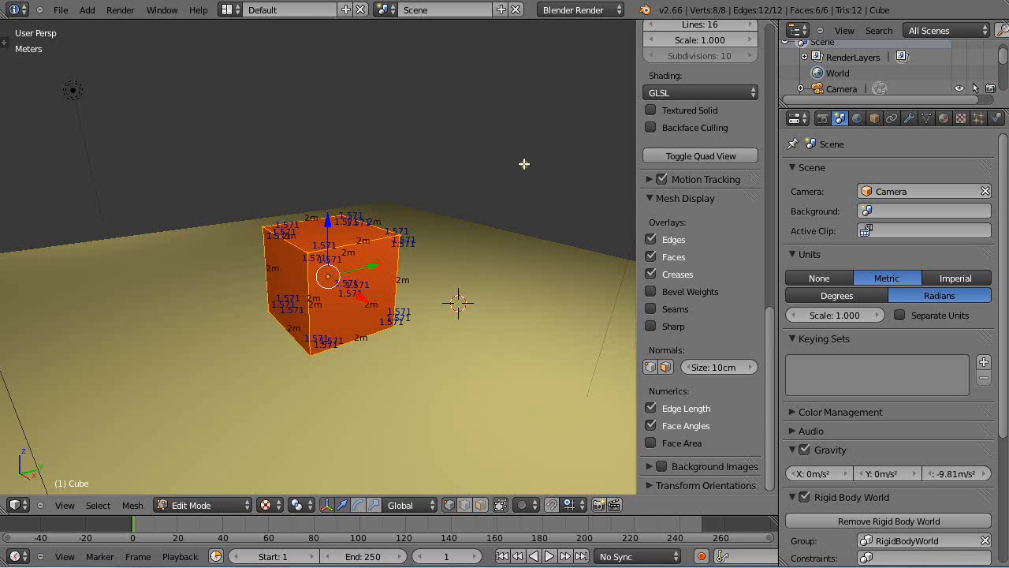
mouse_move(92, 258)
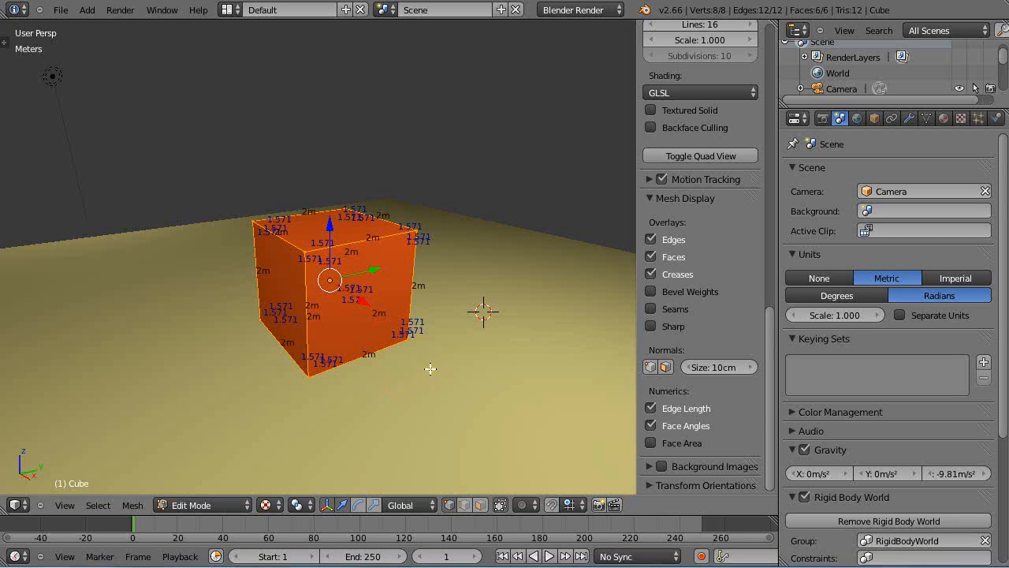
mouse_move(377, 287)
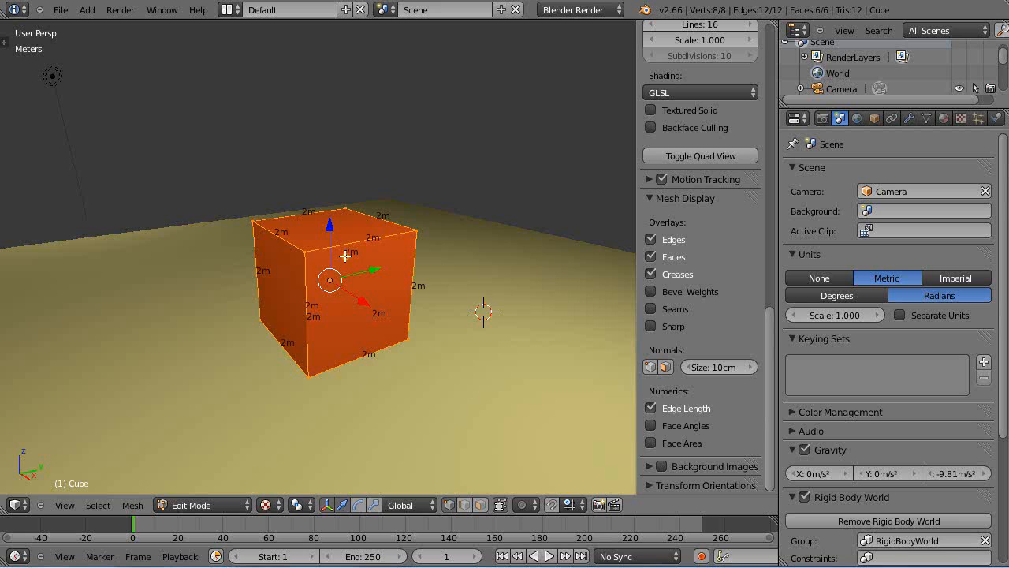
mouse_move(407, 230)
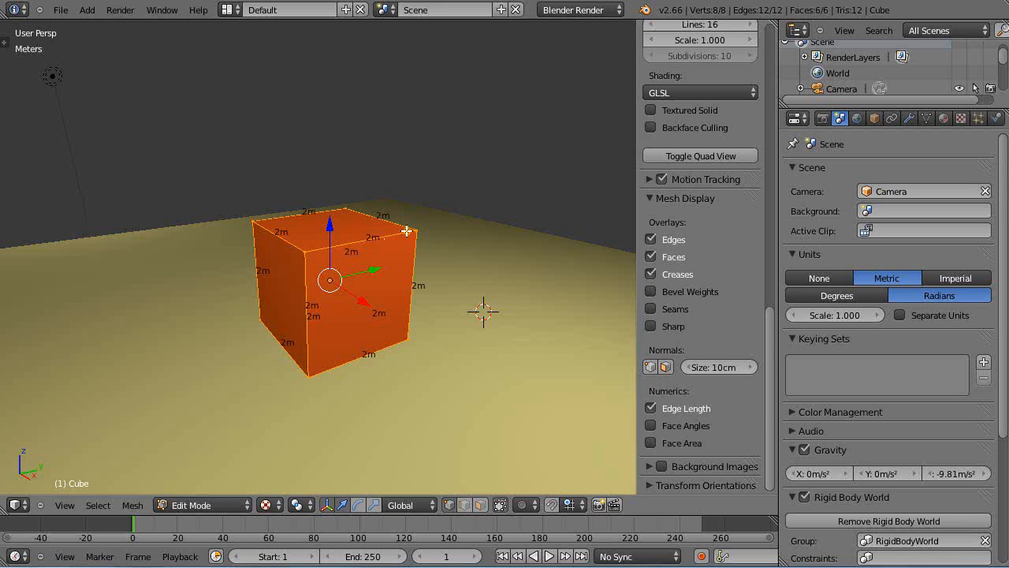
mouse_move(454, 224)
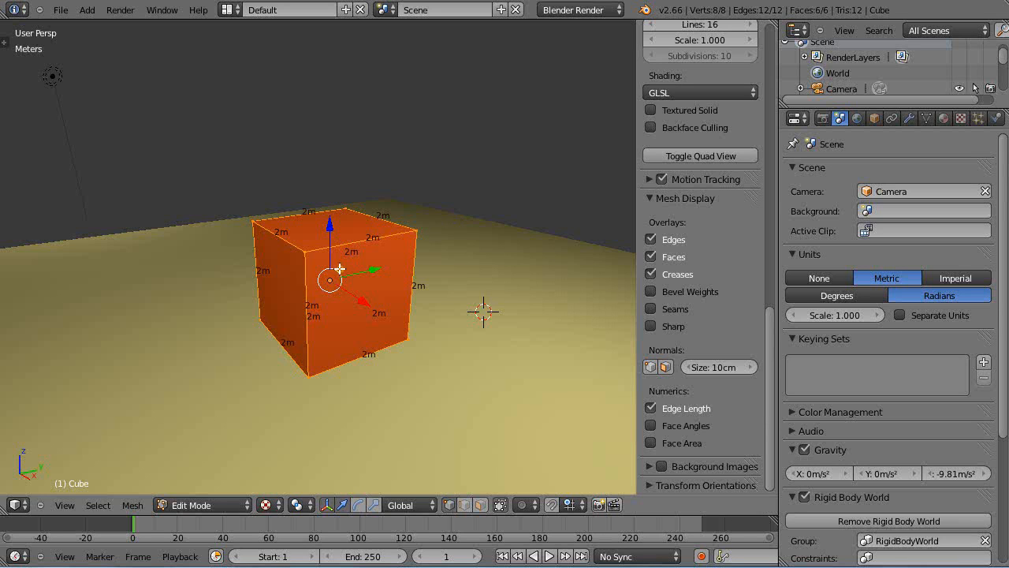
mouse_move(492, 246)
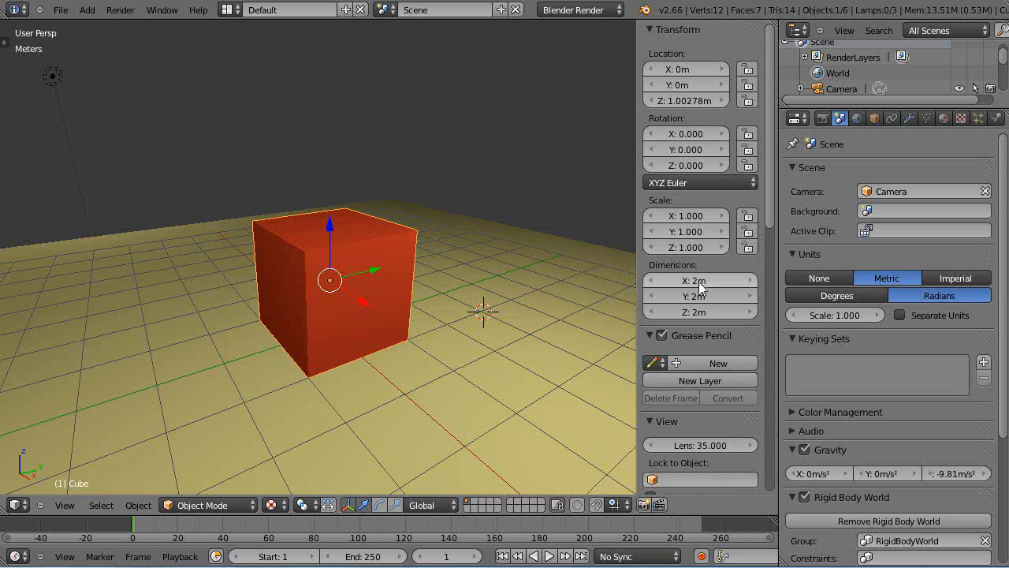
Step: Set the cube's Y dimension to 6.096 m and bring up the Apply transform choices
left_click(700, 297)
type("6.096")
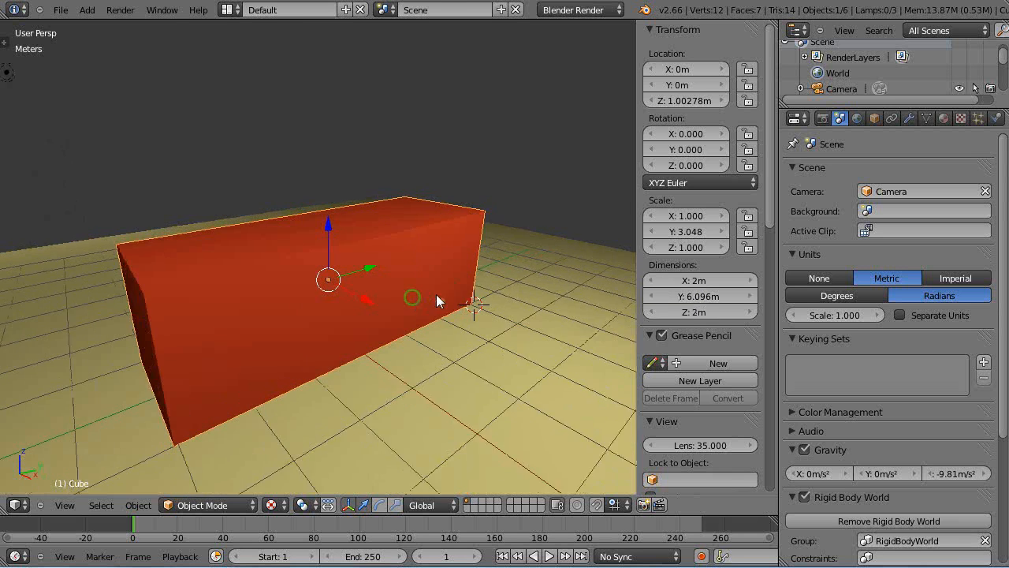
key("Tab")
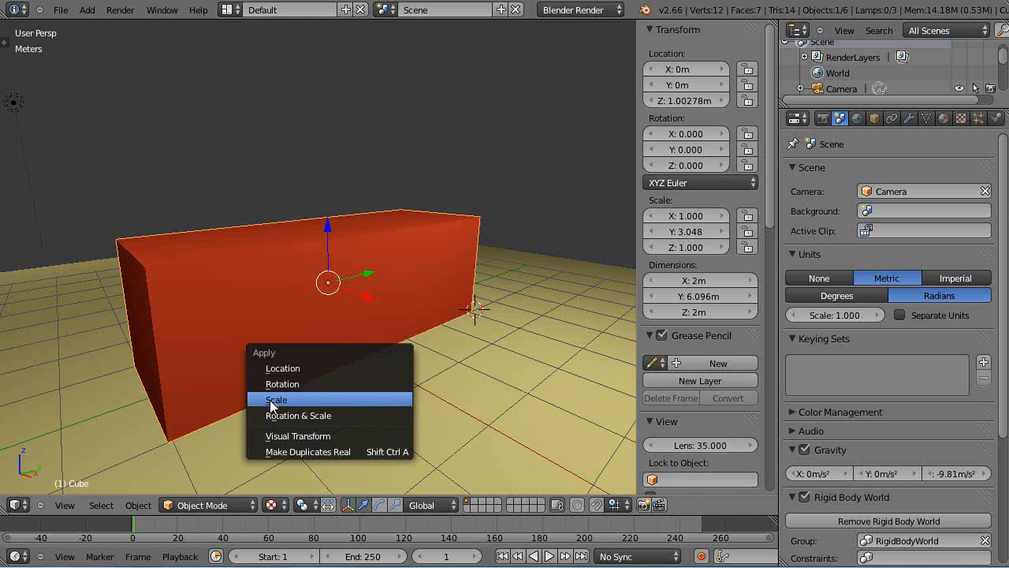
Step: Apply the scale so every axis reads 1 and enter Edit Mode to see 6.096m and 2m edges
left_click(276, 399)
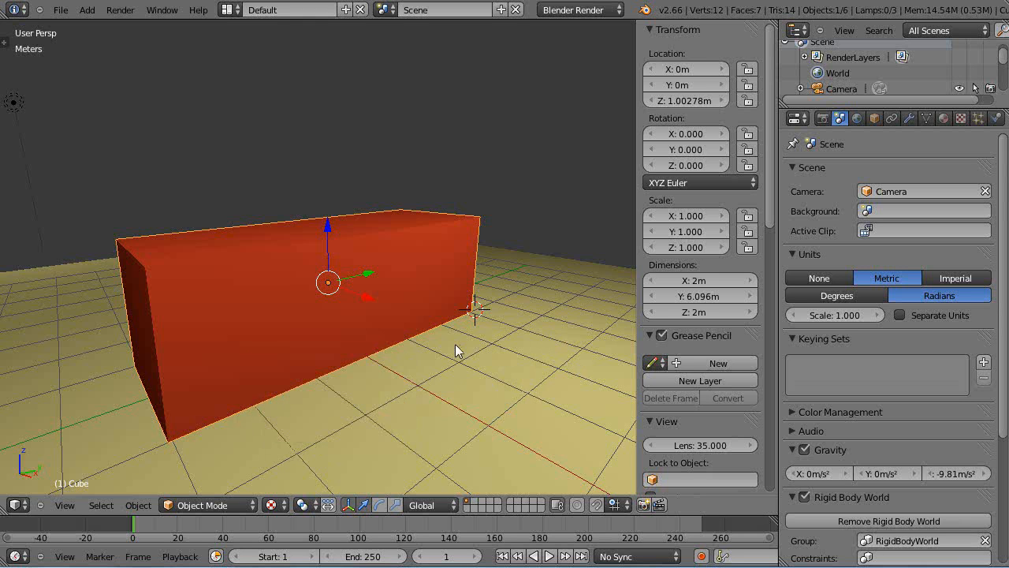
key("Tab")
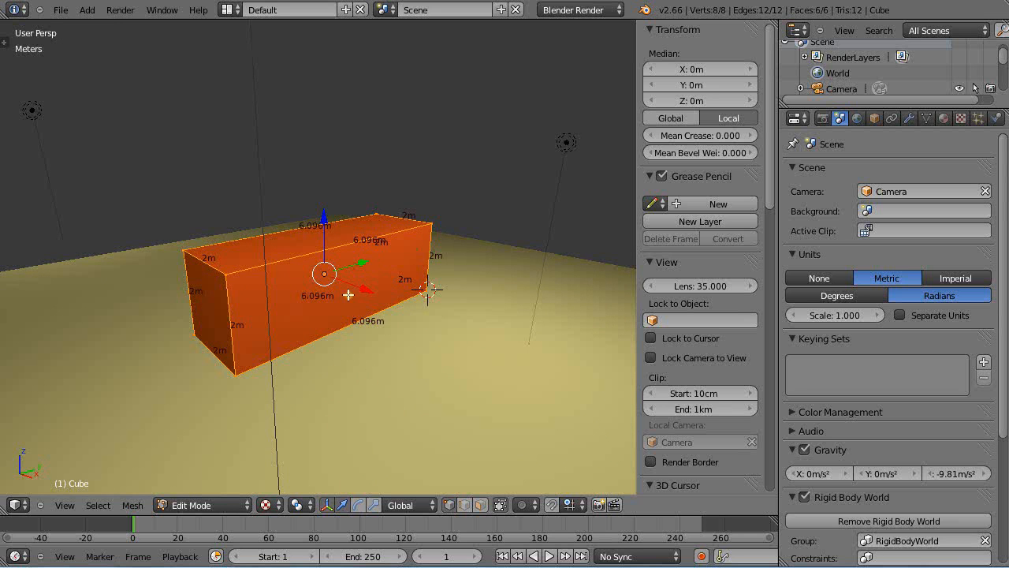
mouse_move(346, 296)
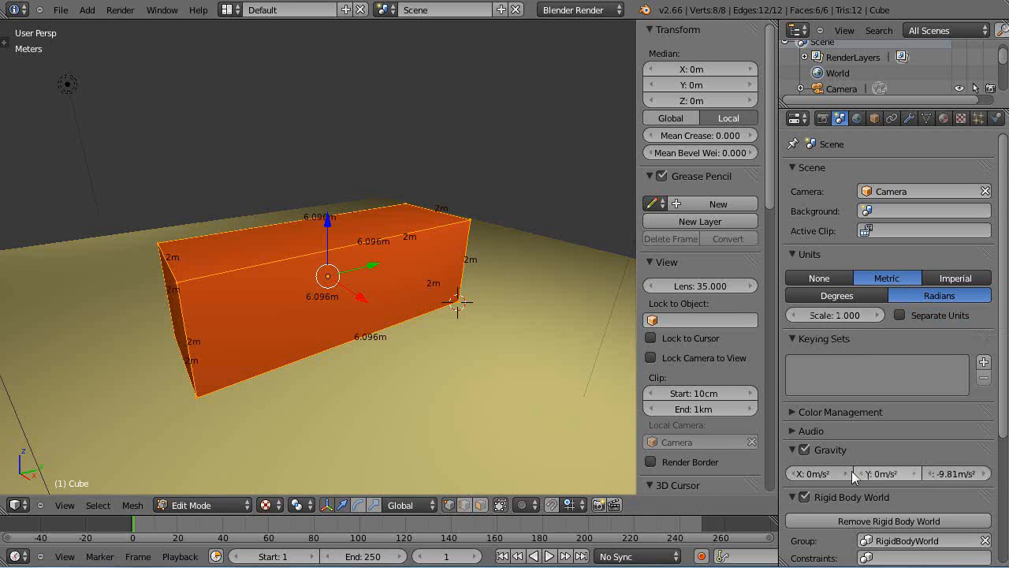
scroll("down", 3)
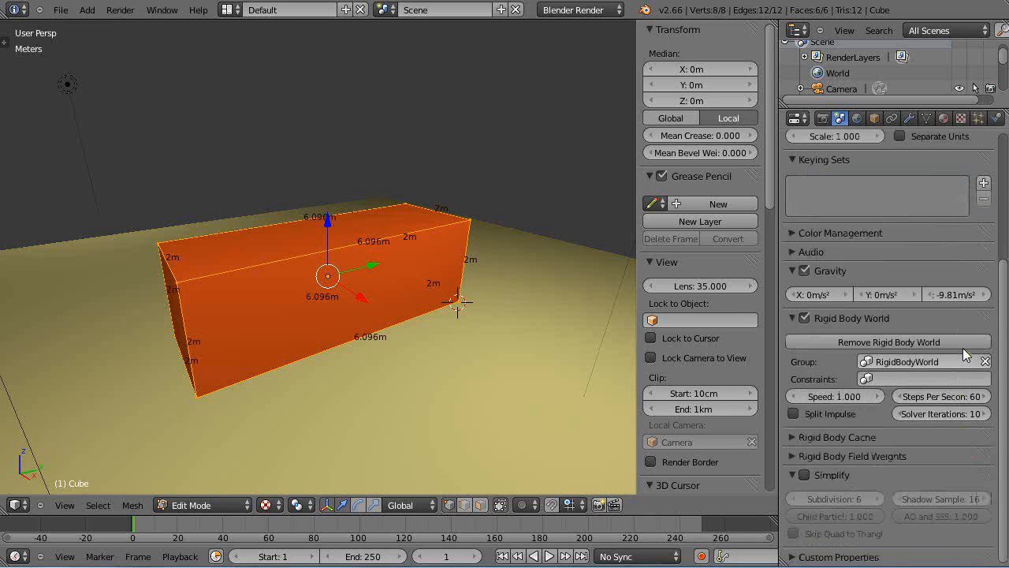
mouse_move(952, 303)
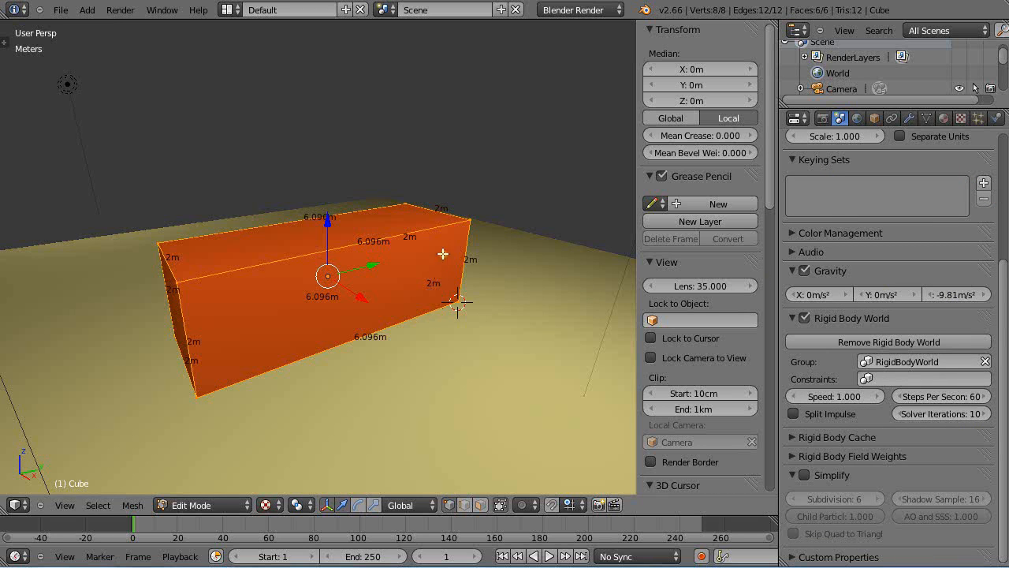
mouse_move(539, 331)
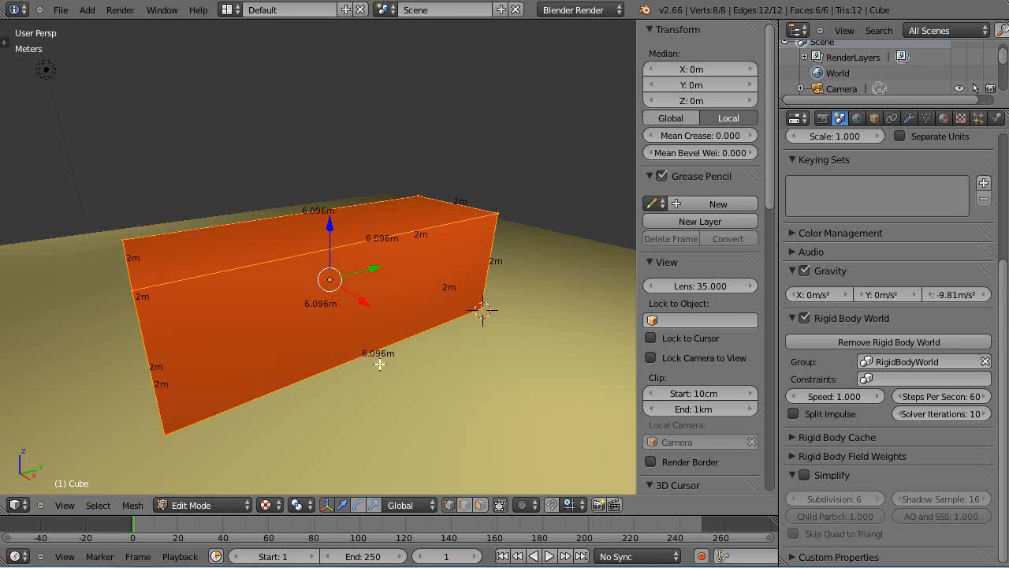
mouse_move(407, 356)
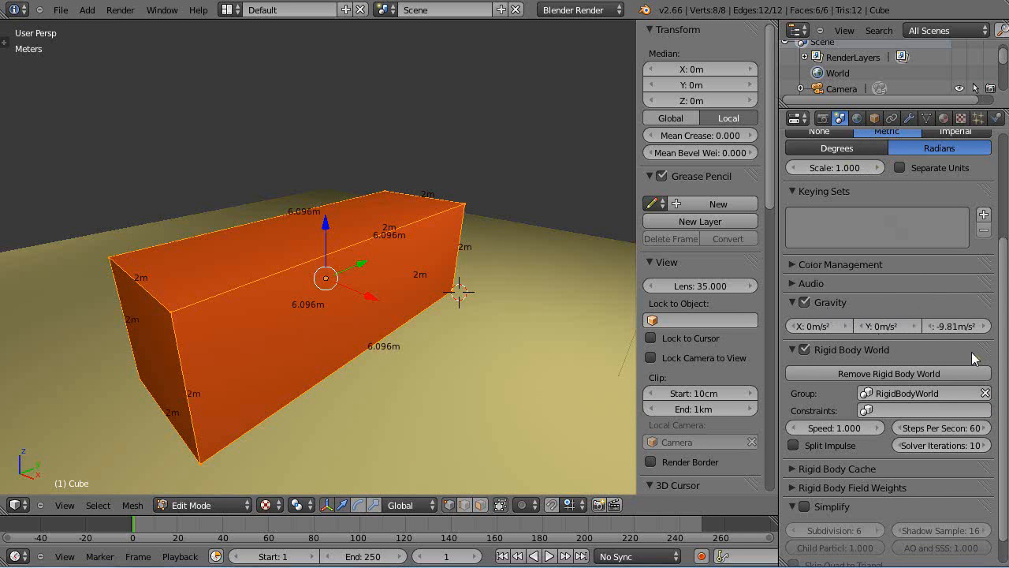
mouse_move(946, 325)
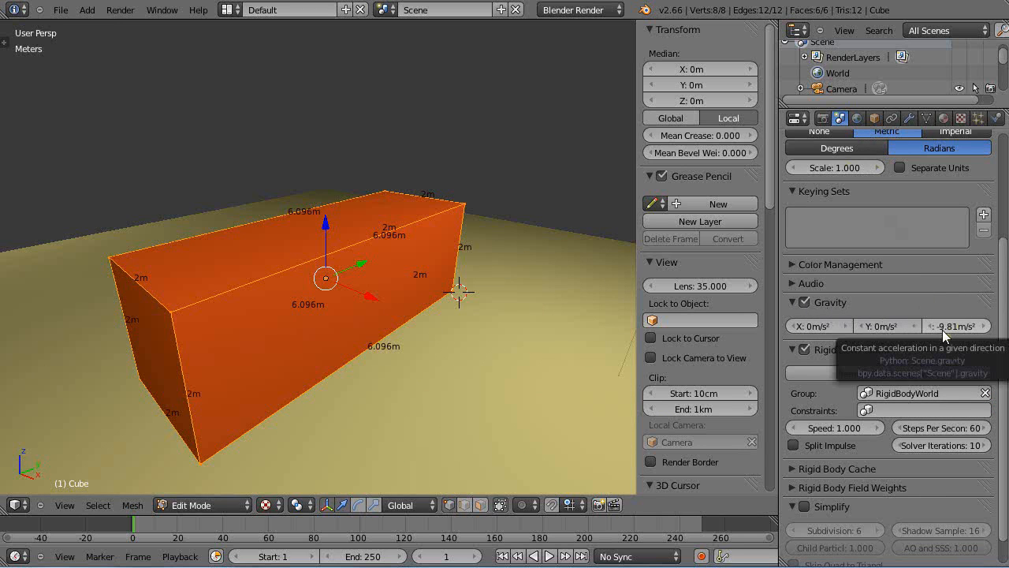
mouse_move(974, 326)
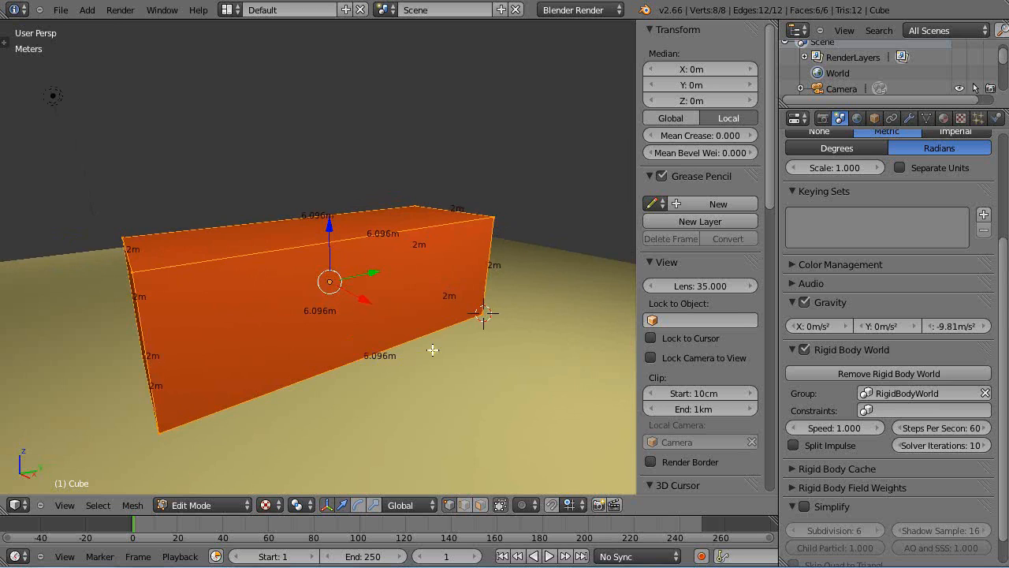
mouse_move(439, 340)
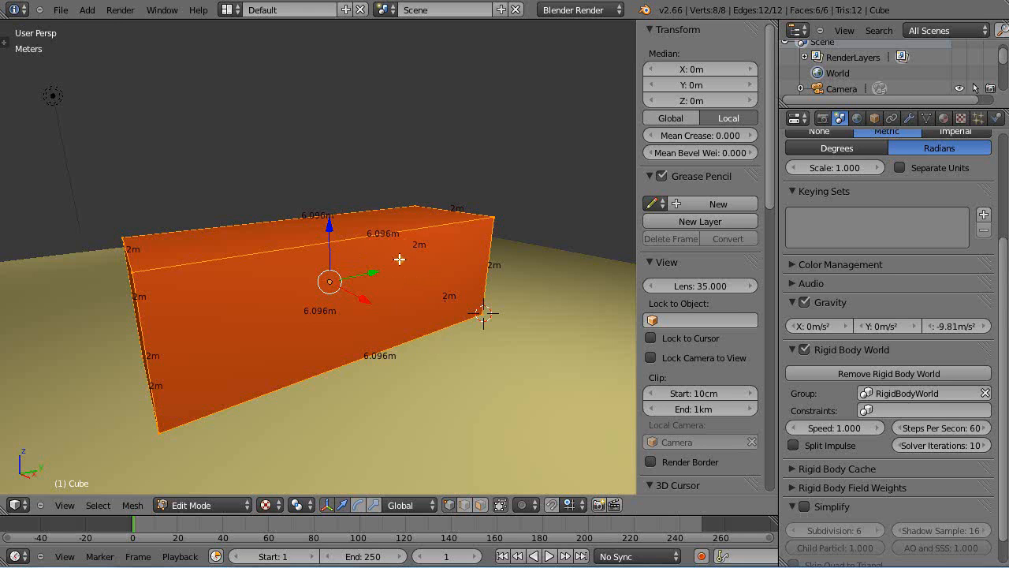
mouse_move(403, 299)
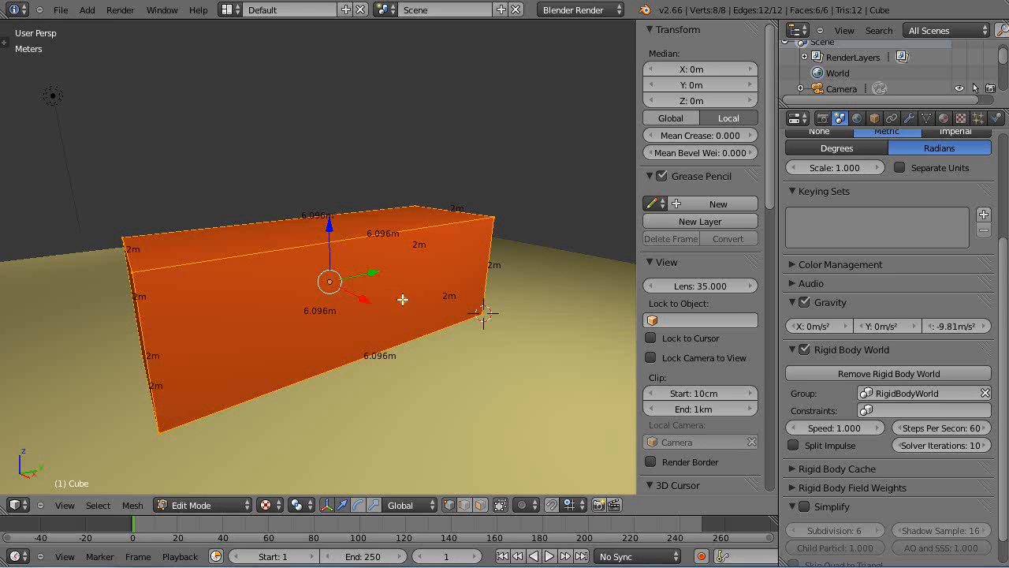